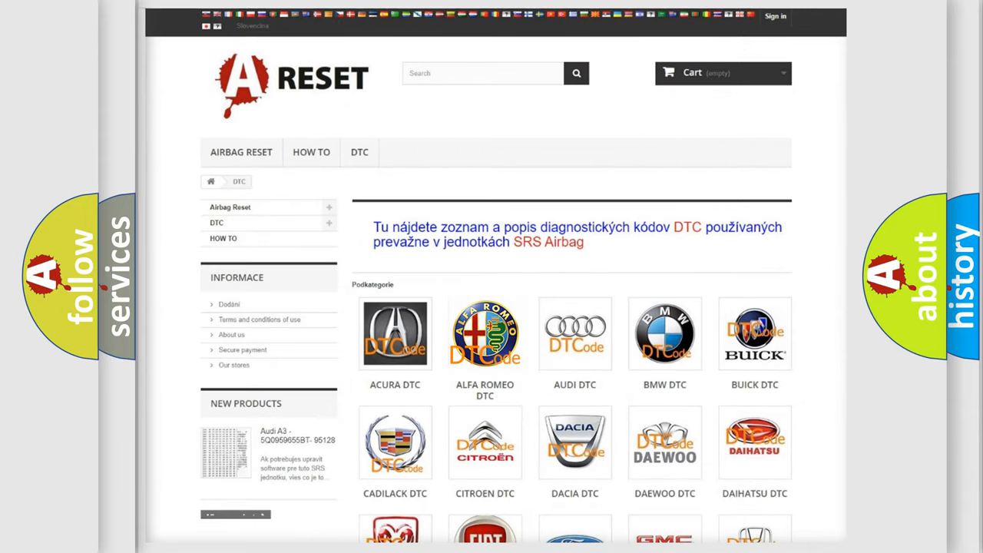
- View the Alfa Romeo DTC list, scrolling from the B-series codes down to the P codes
click(485, 333)
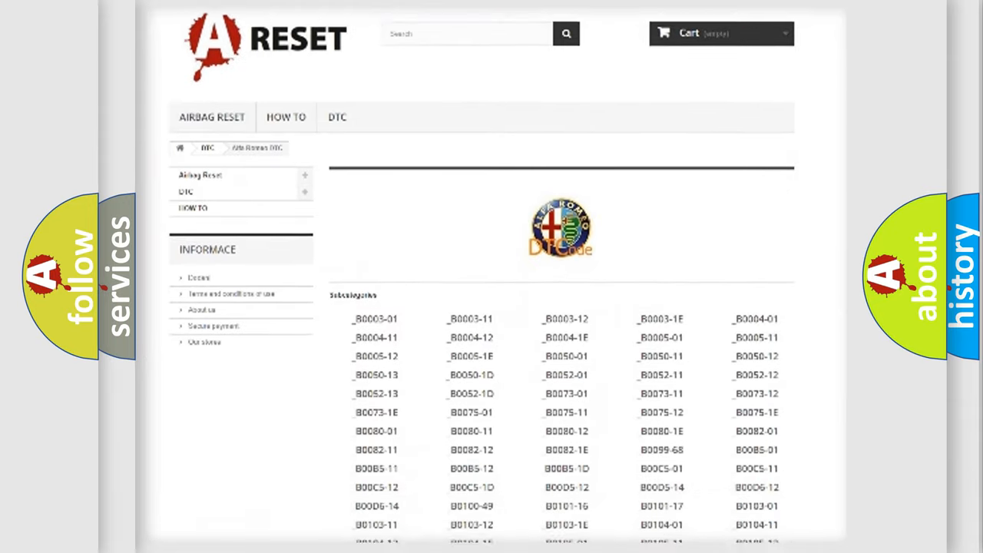
scroll(down, 3)
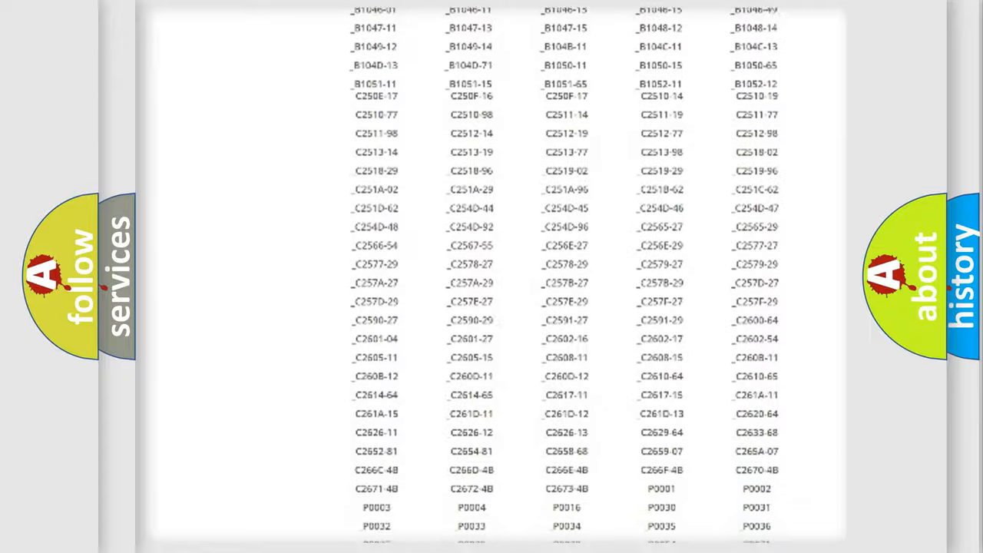